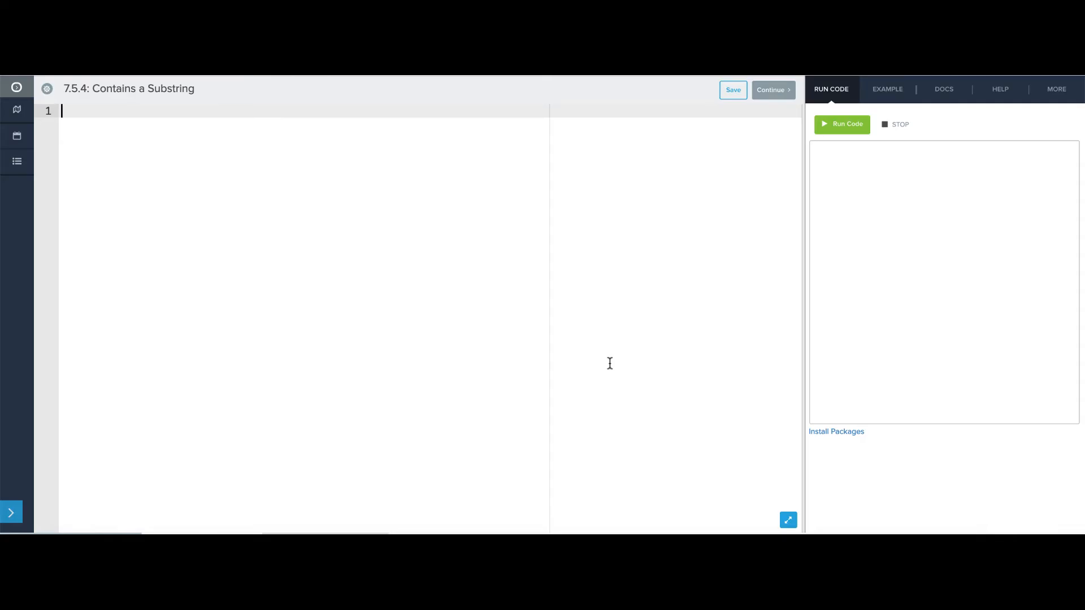
Read big_string from the user with the prompt 'Enter a string: '.
{"action": "type", "text": "b"}
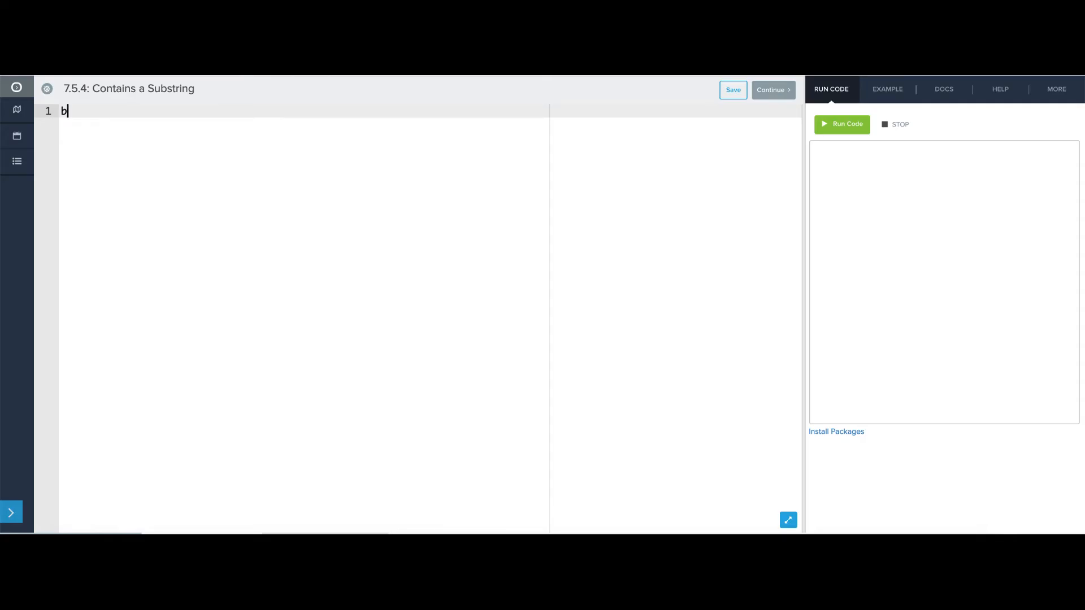
{"action": "type", "text": "ig_string"}
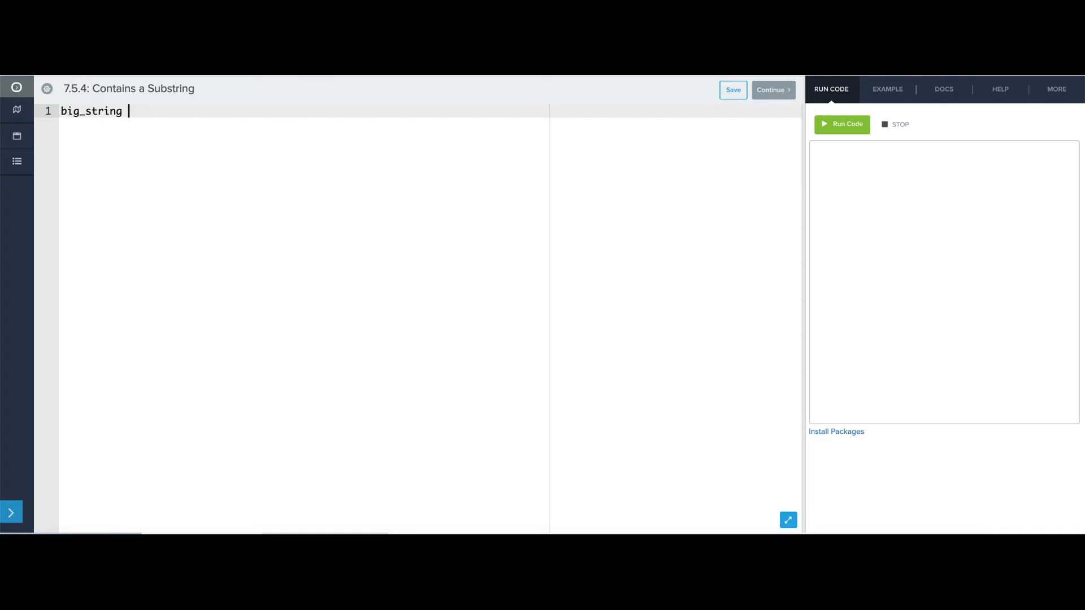
{"action": "type", "text": "= in"}
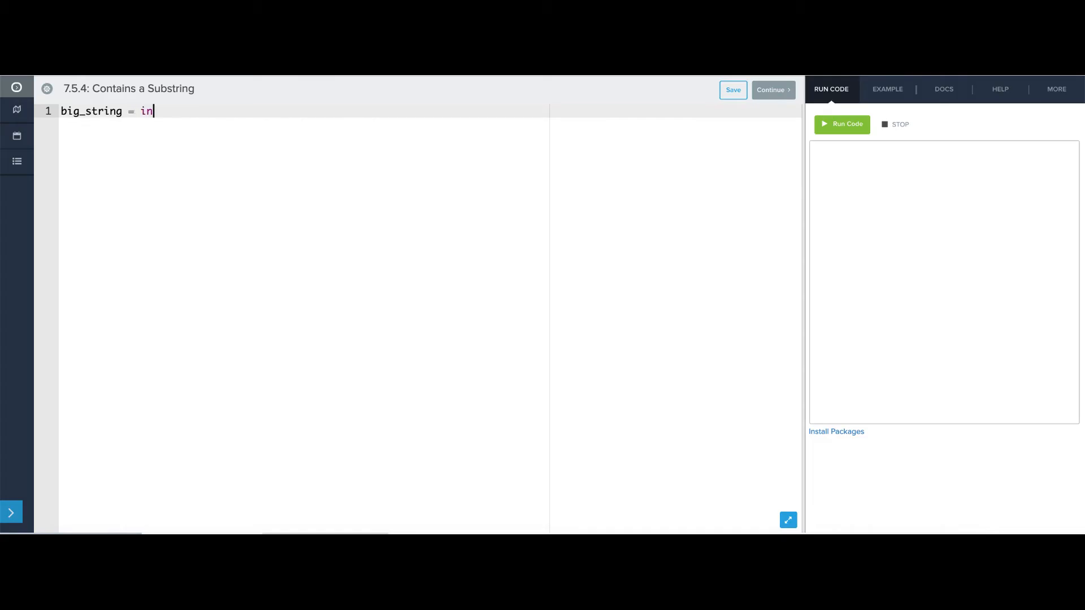
{"action": "type", "text": "put(\"Enter"}
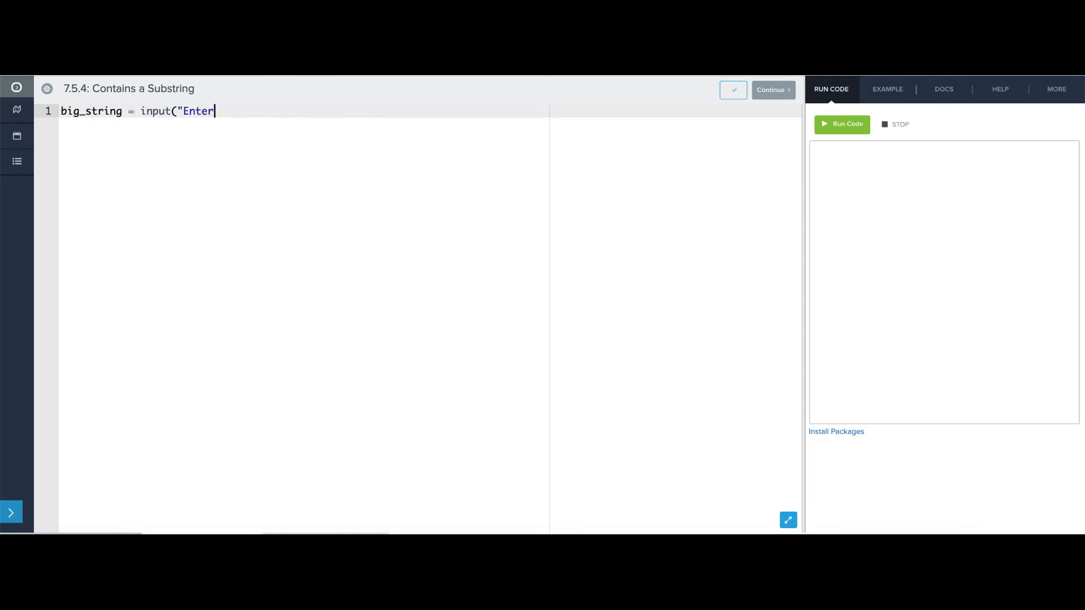
{"action": "type", "text": "a string: \")"}
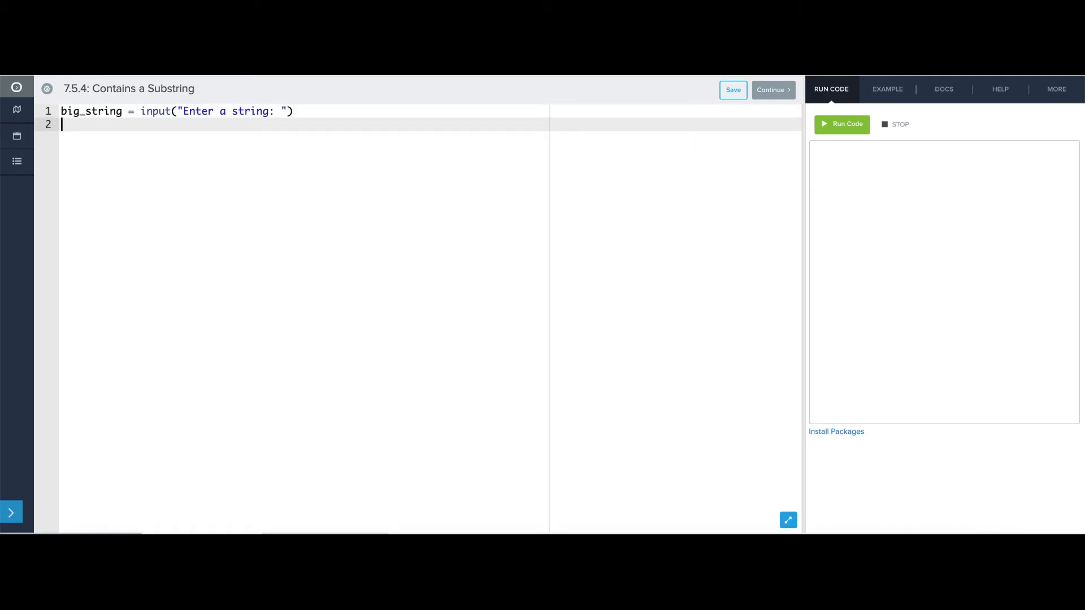
Read string_to_find with the prompt 'What to look for: ' and begin the if statement.
{"action": "type", "text": "string_to_find ="}
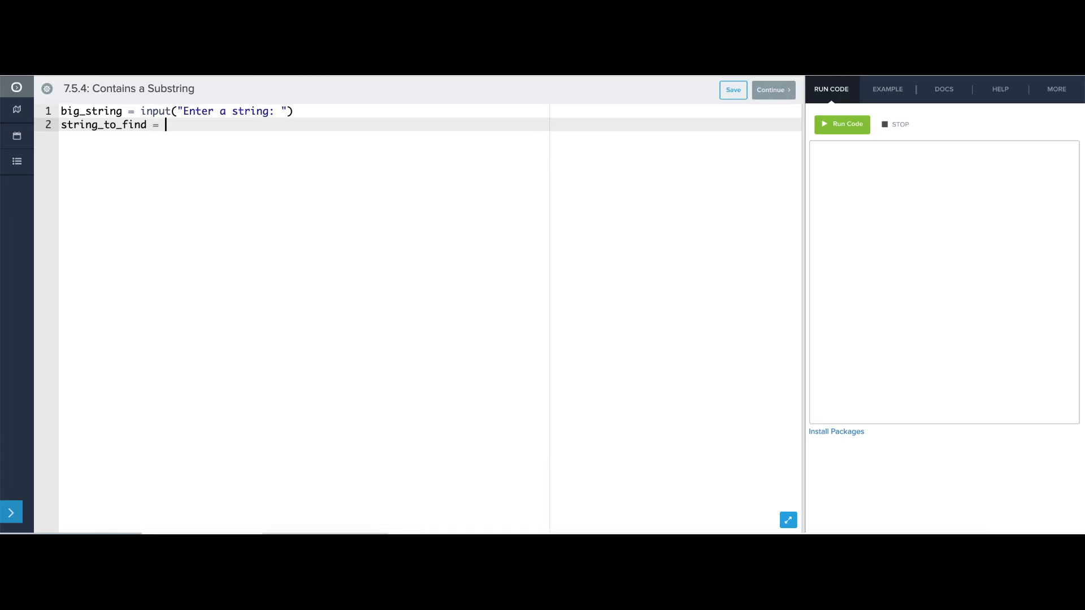
{"action": "type", "text": "input("}
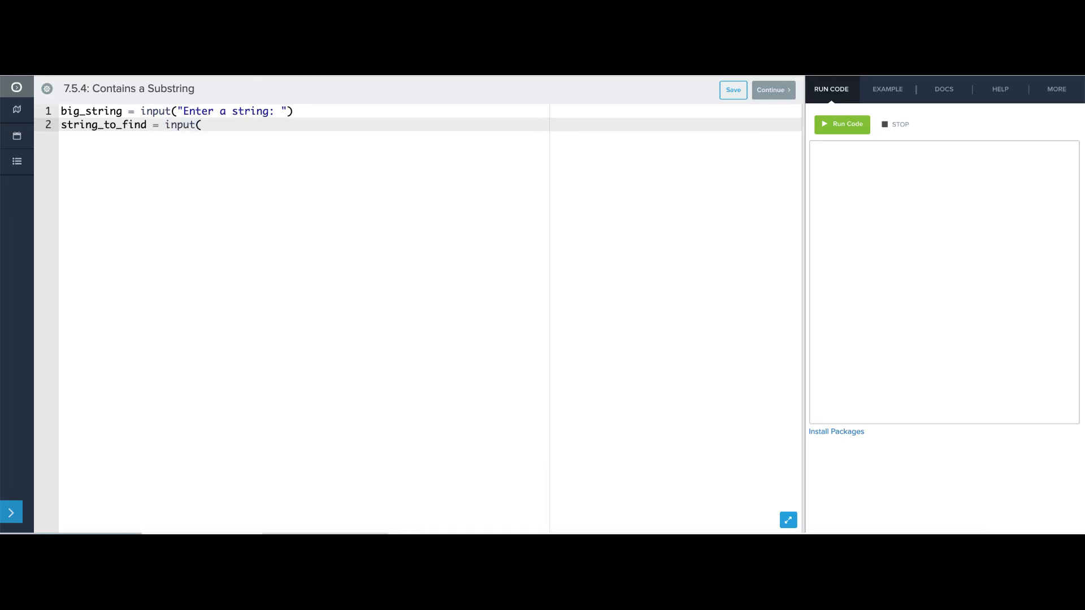
{"action": "type", "text": "\"W"}
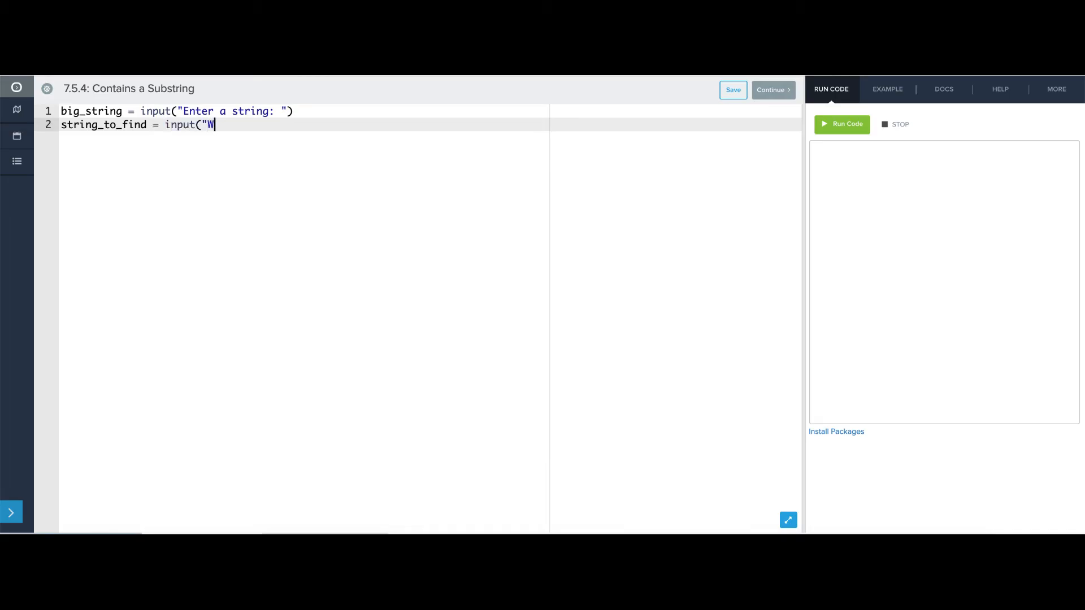
{"action": "type", "text": "hat to look fo"}
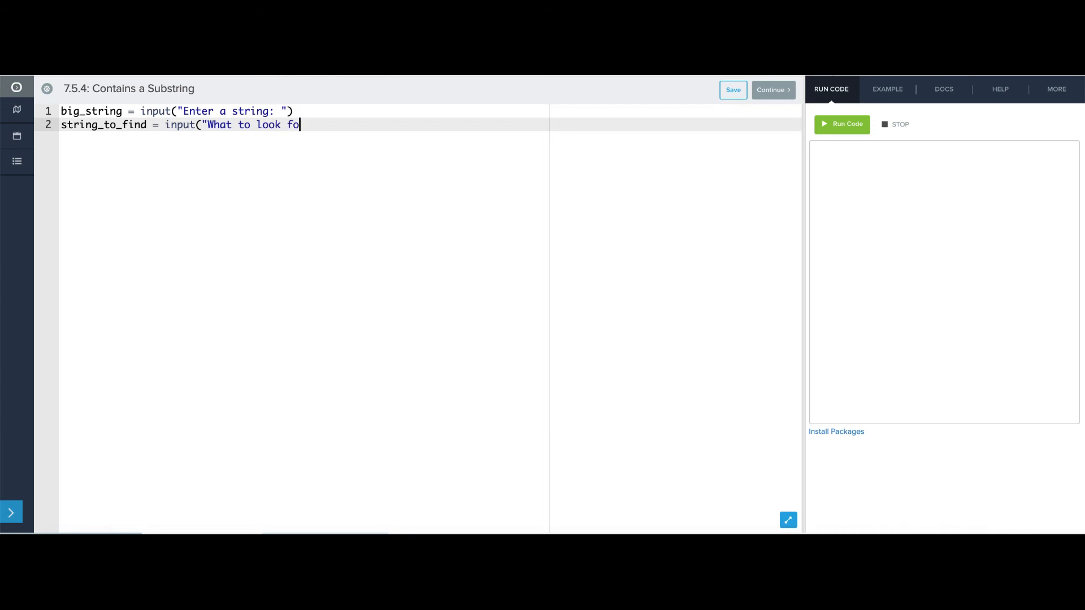
{"action": "type", "text": "r: \")"}
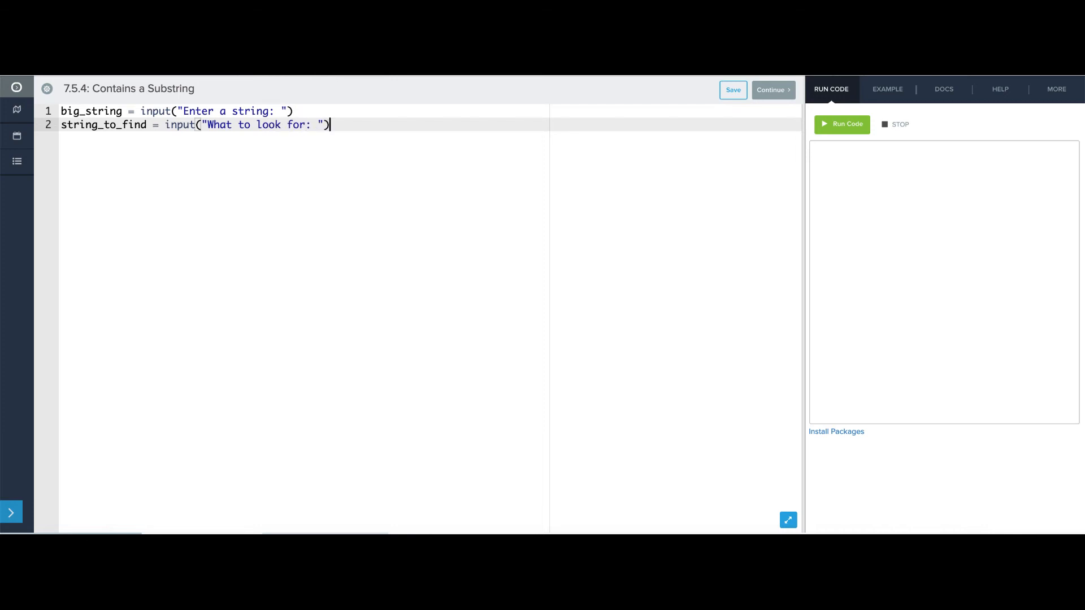
{"action": "type", "text": "if"}
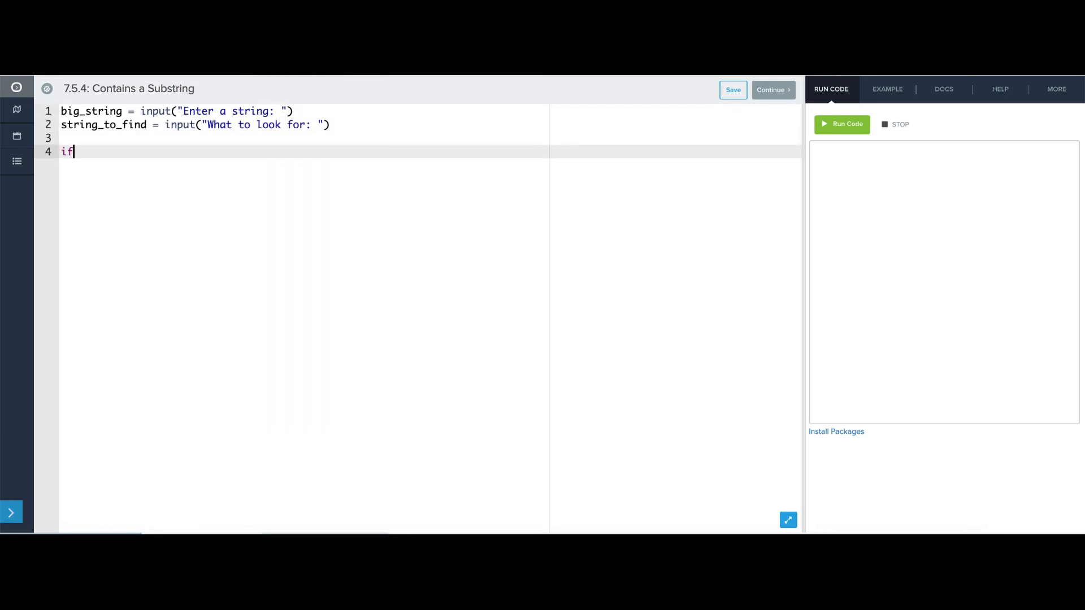
Write the if string_to_find in big_string: branch printing "Found it!".
{"action": "type", "text": "string_to"}
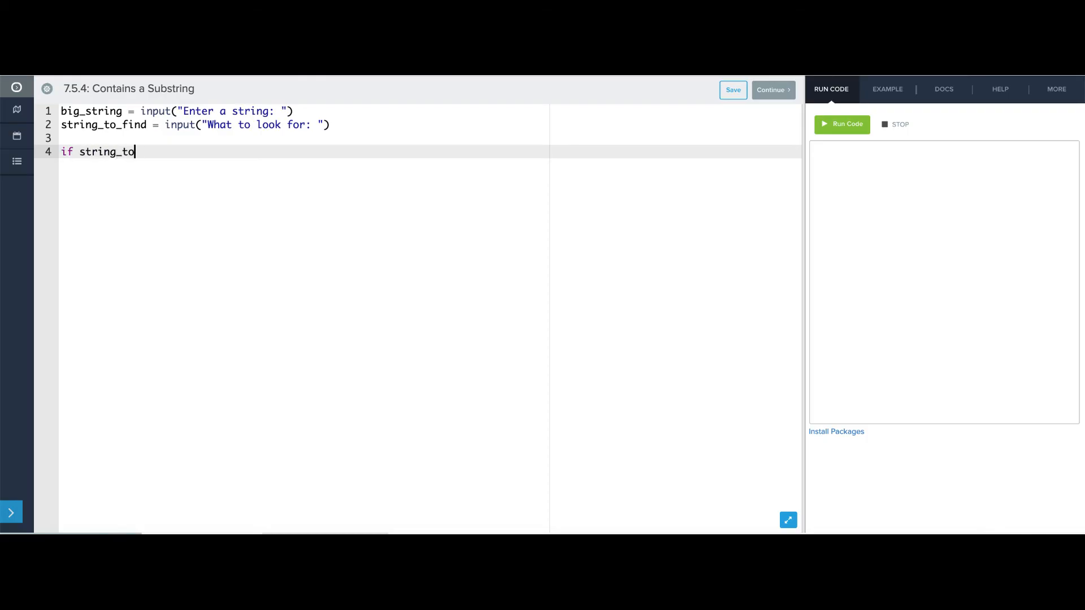
{"action": "type", "text": "_find in"}
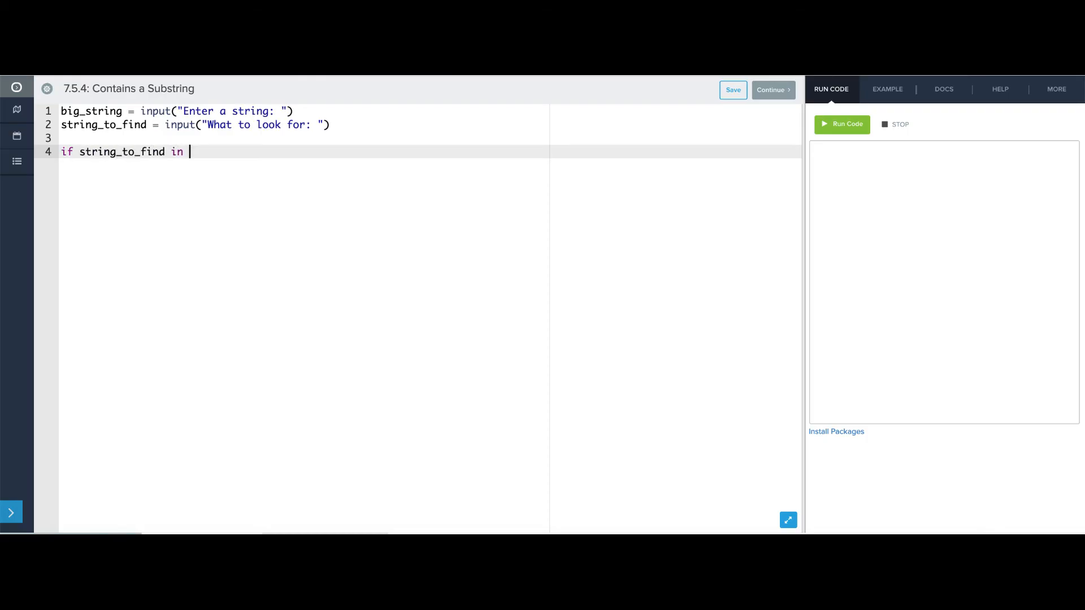
{"action": "type", "text": "big_string"}
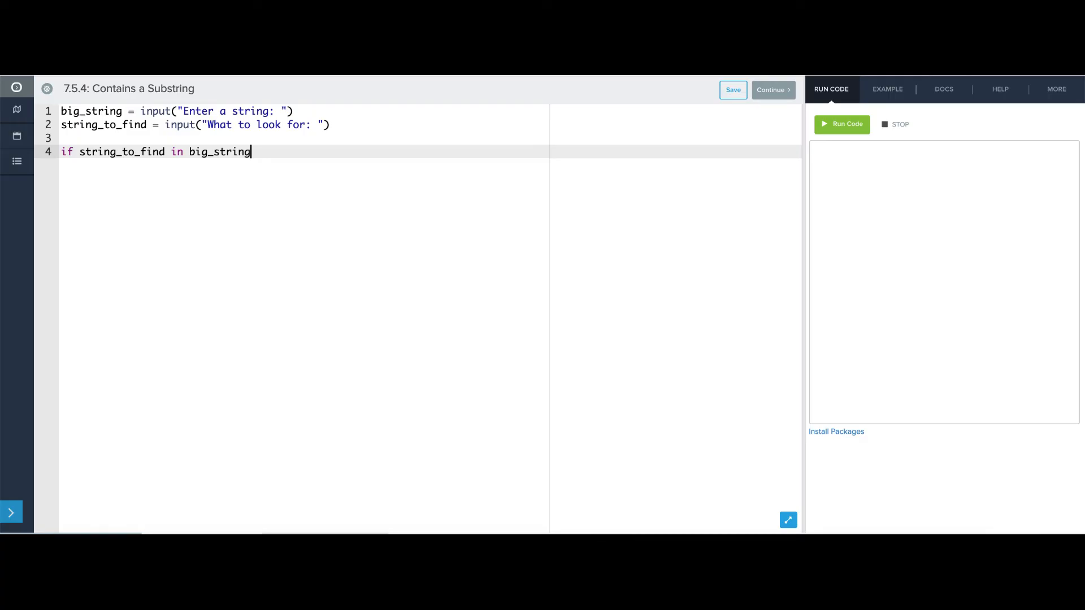
{"action": "type", "text": ":"}
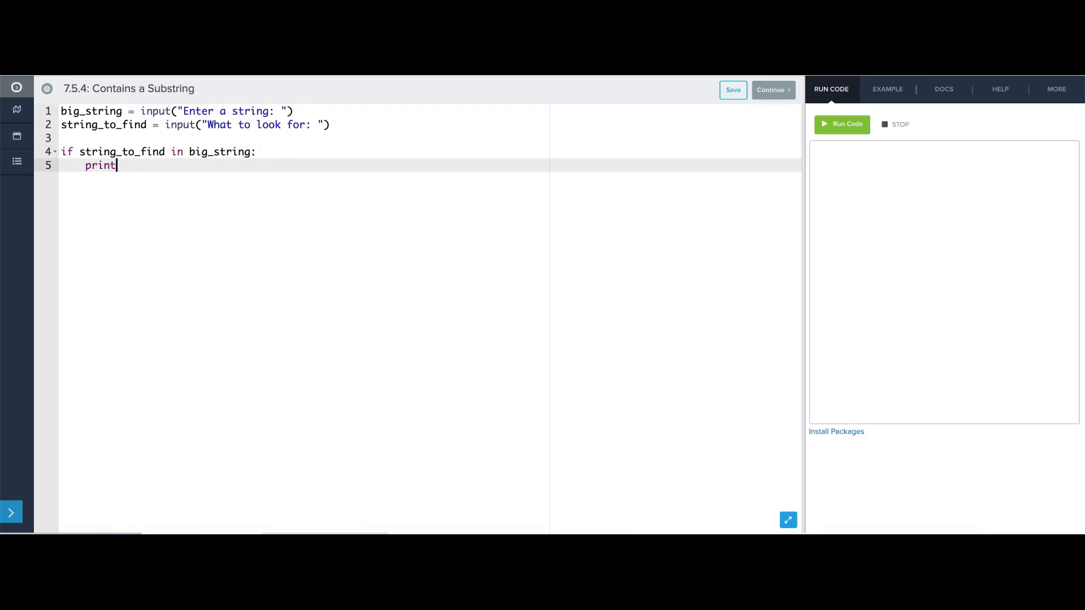
{"action": "type", "text": "(\"Found it!"}
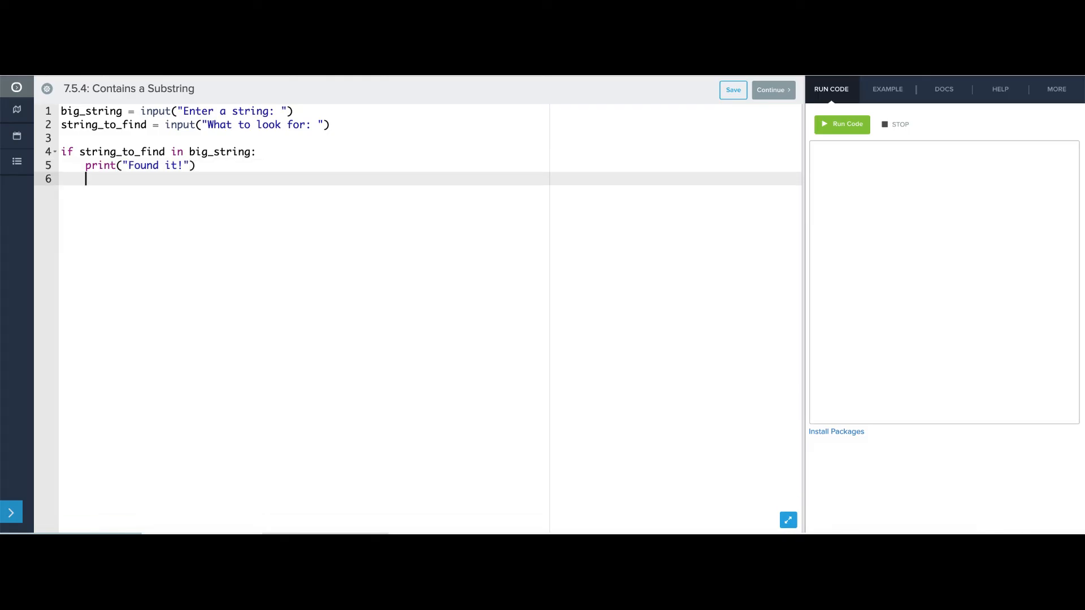
Add the else: branch printing "Didn't find it".
{"action": "type", "text": "else:"}
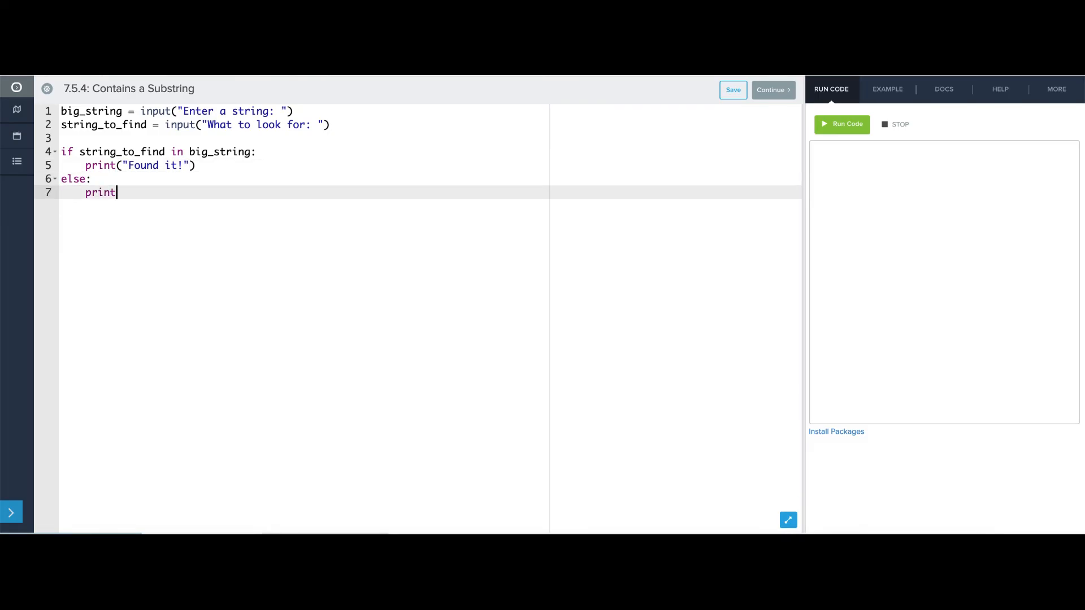
{"action": "type", "text": "(\"Didn't f"}
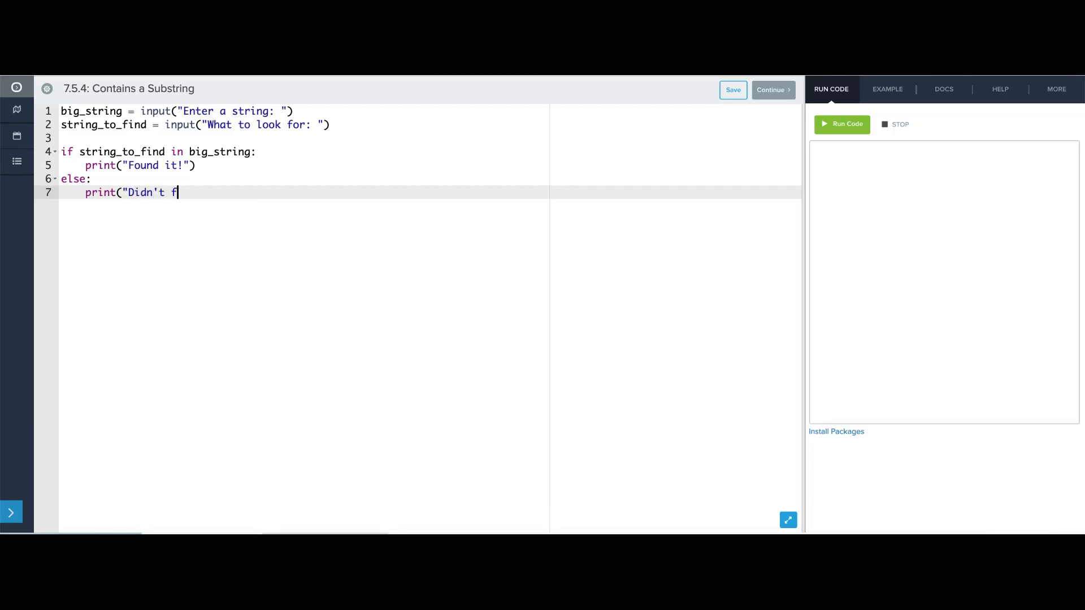
{"action": "type", "text": "ind it\")"}
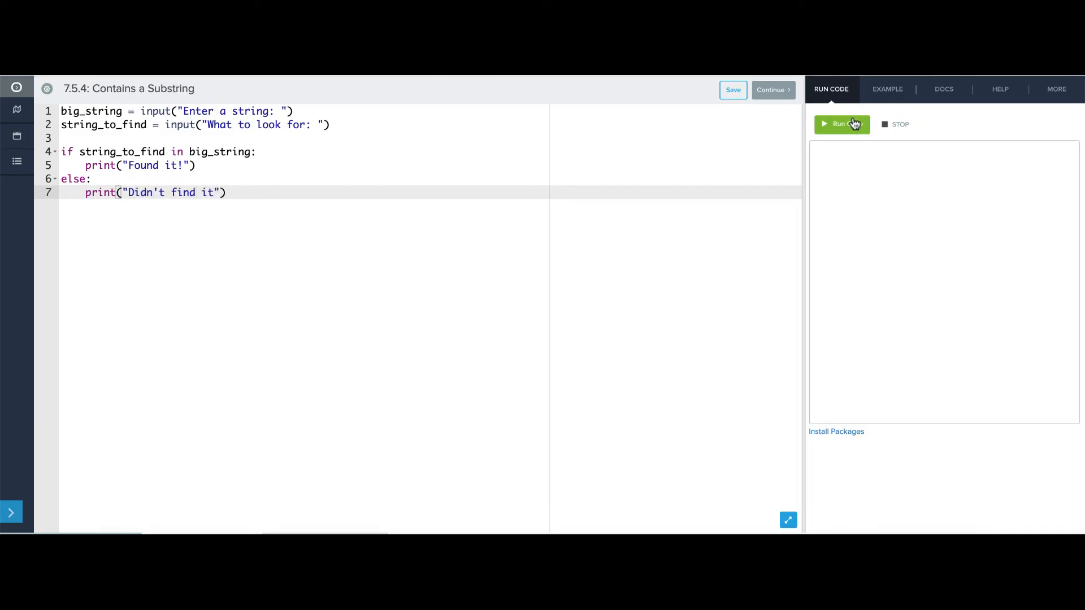
Run the program with abcde and ABC, getting "Didn't find it".
{"action": "left_click", "coordinate": [841, 124]}
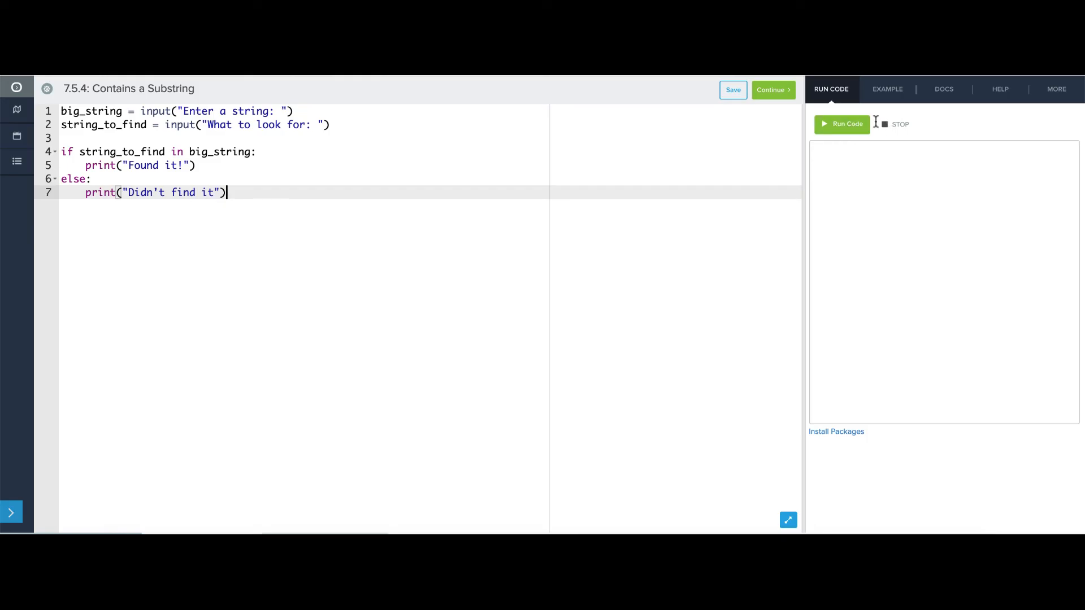
{"action": "left_click", "coordinate": [841, 124]}
{"action": "type", "text": "abcde"}
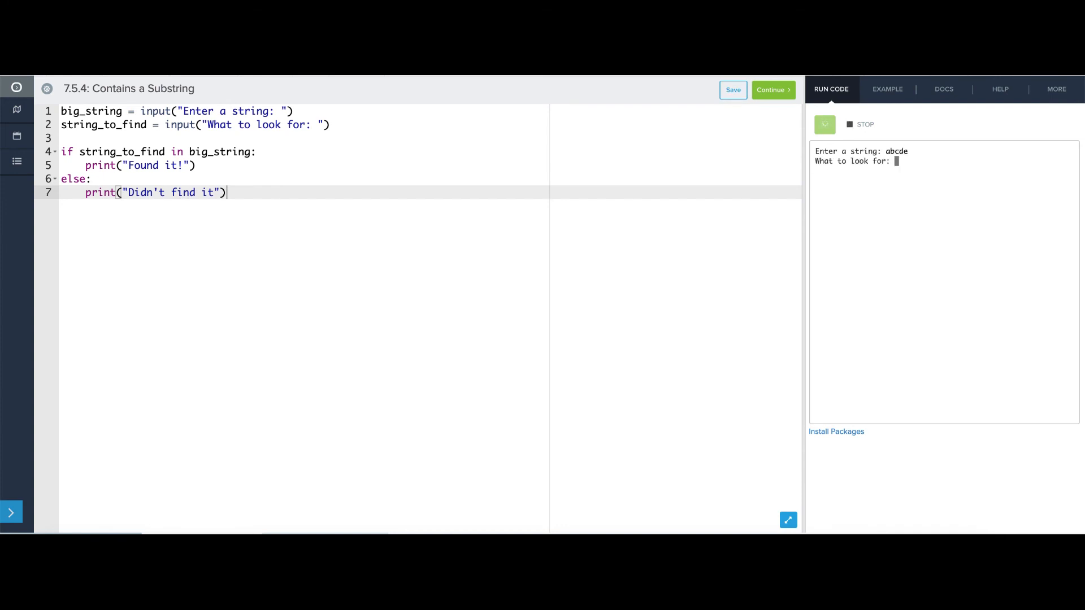
{"action": "type", "text": "ABC"}
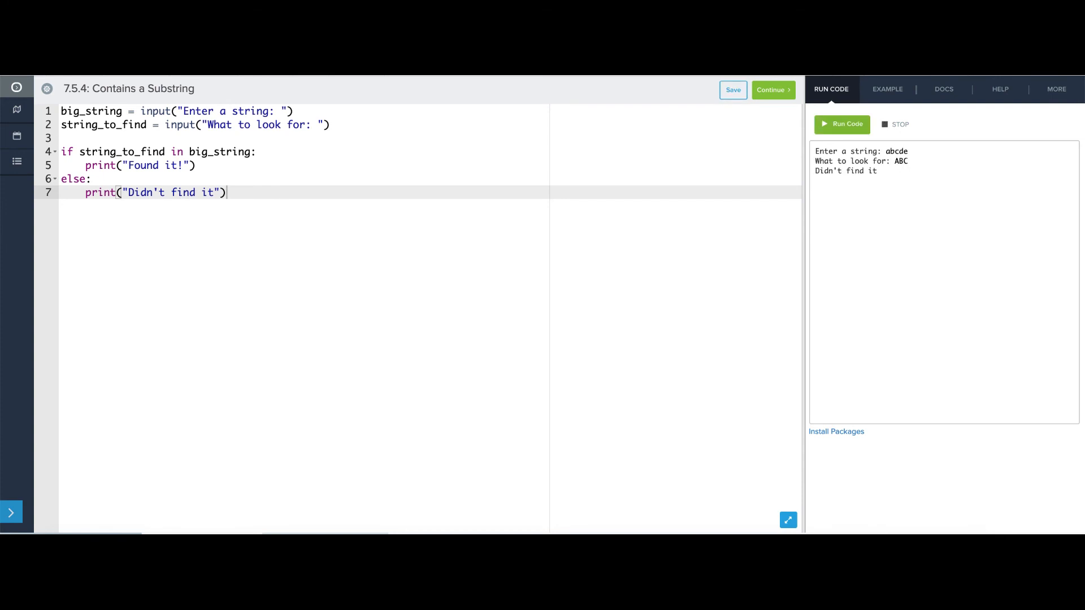
Run again with hi there and a matching substring, getting "Found it!".
{"action": "left_click", "coordinate": [842, 124]}
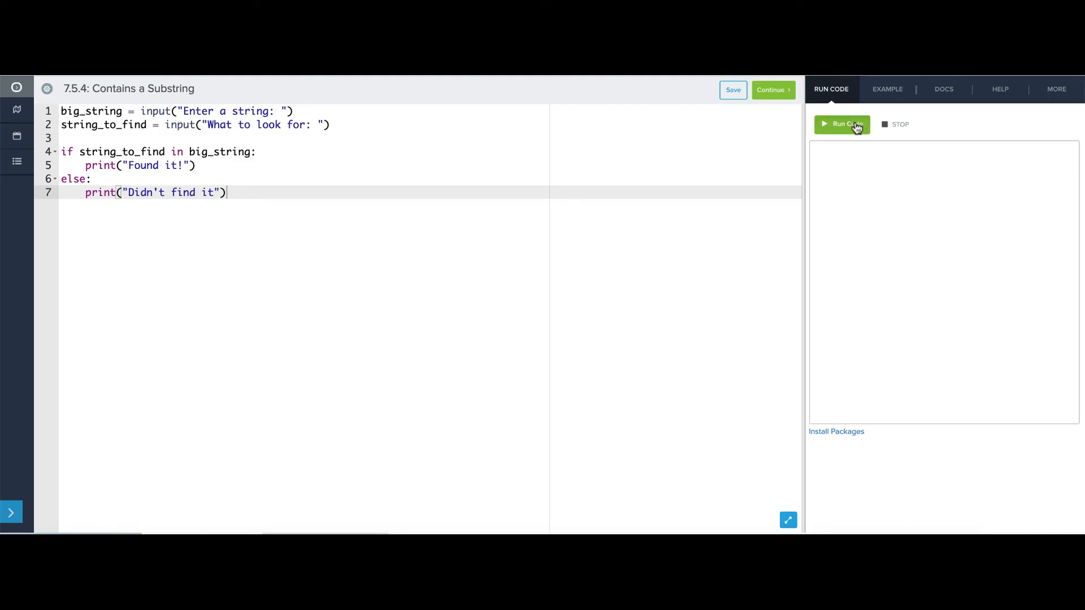
{"action": "left_click", "coordinate": [841, 124]}
{"action": "type", "text": "hi there"}
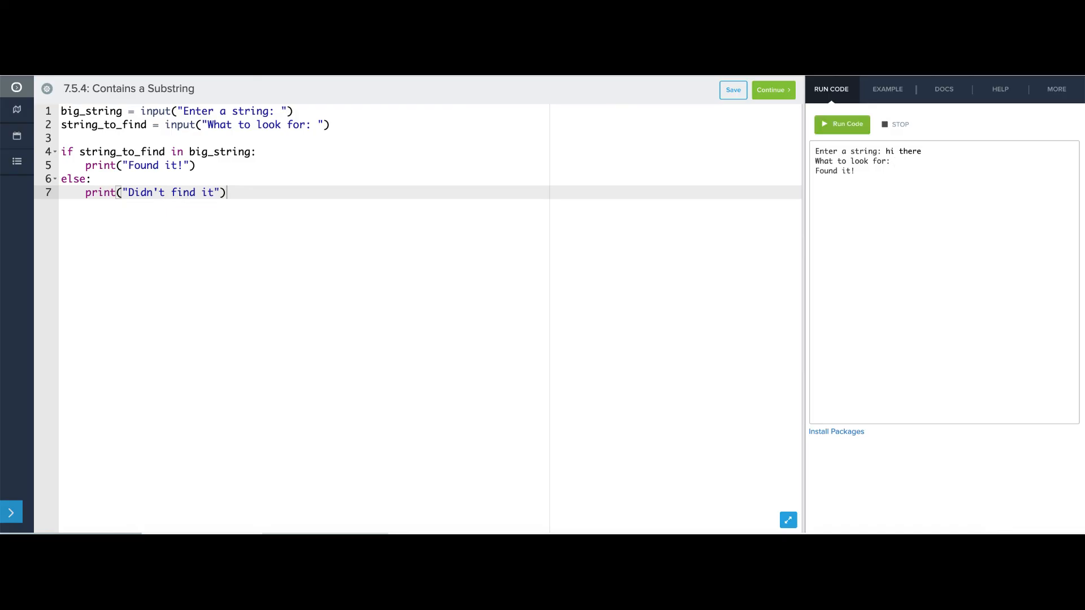
{"action": "left_click", "coordinate": [842, 124]}
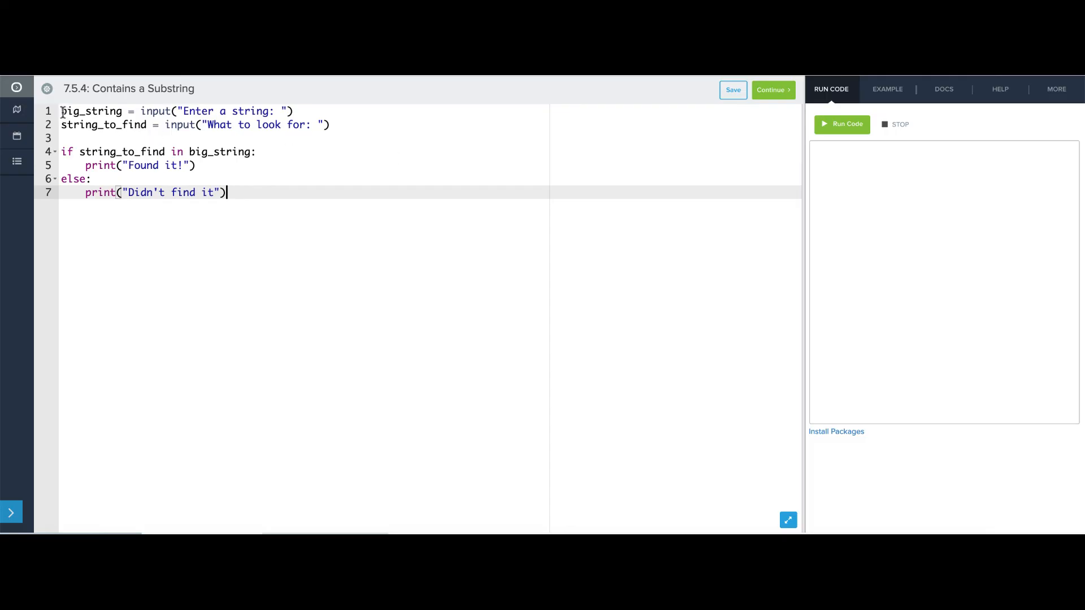
Write a triple-quoted docstring: 'Ask the user for two strings. Determine whether or not the first string i...'.
{"action": "type", "text": "\"\"\""}
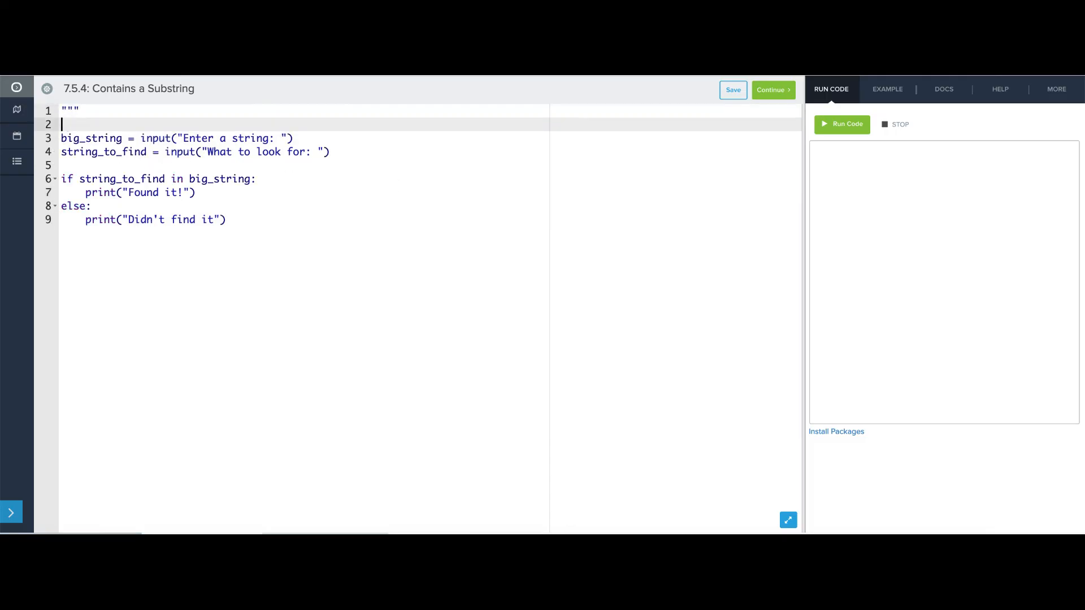
{"action": "type", "text": "Ask the user for tw"}
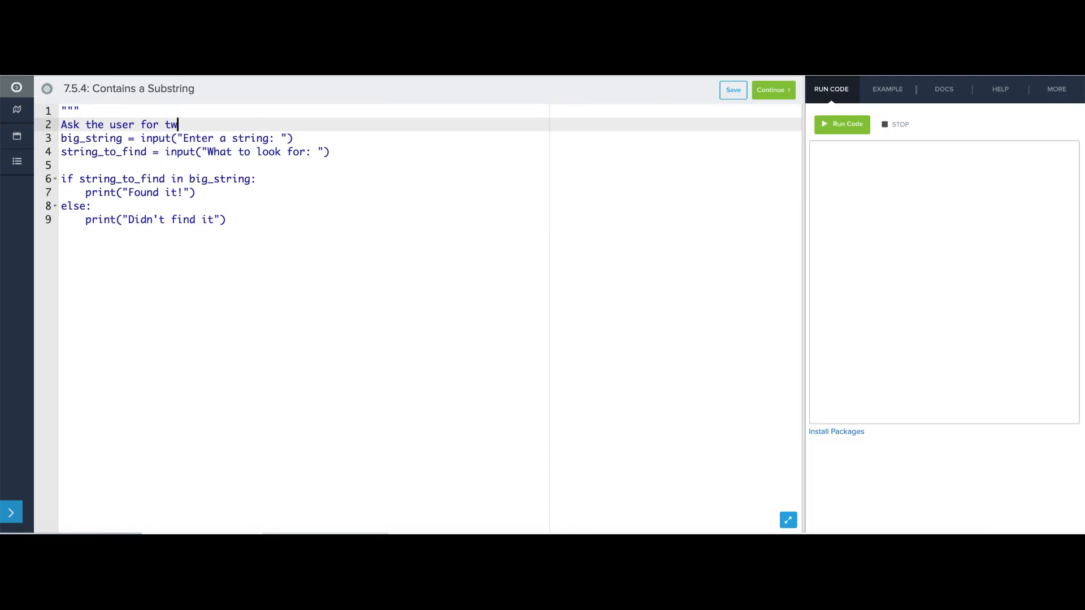
{"action": "type", "text": "o strings. Determi"}
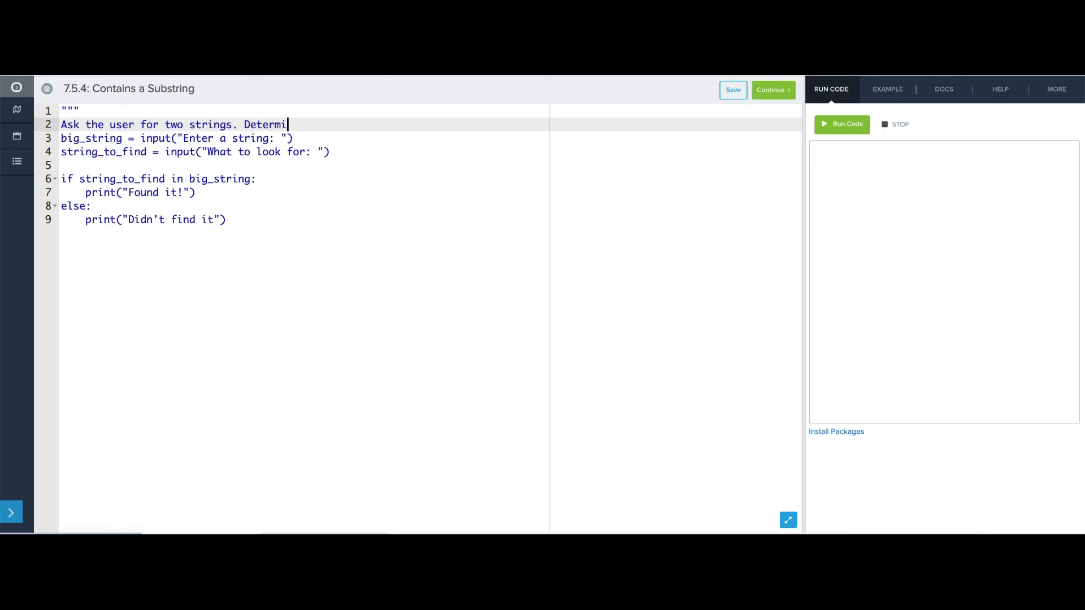
{"action": "type", "text": "ne whether of not"}
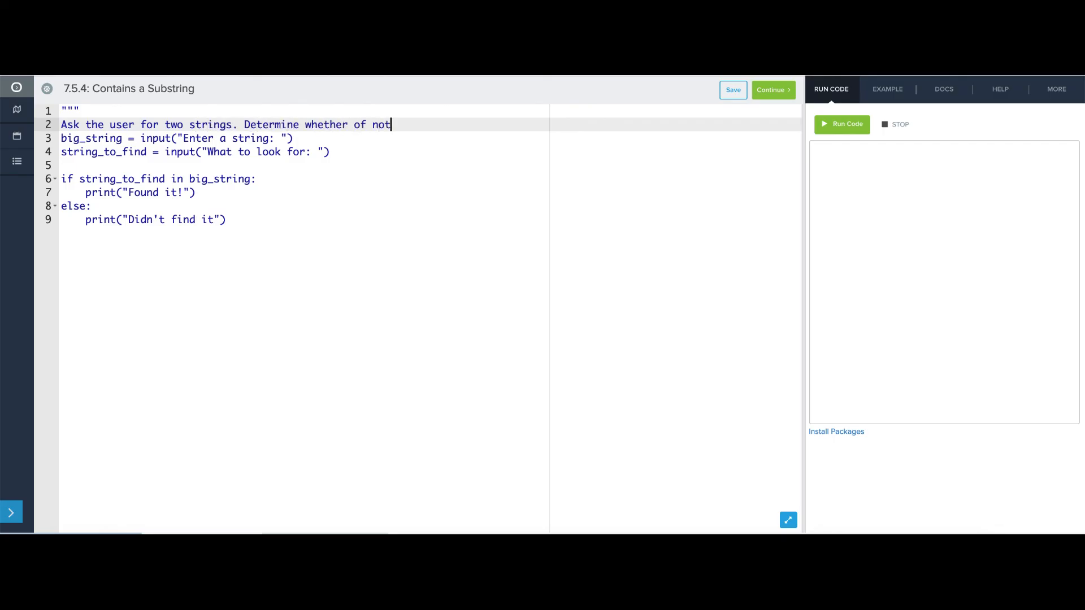
{"action": "type", "text": "the first string i"}
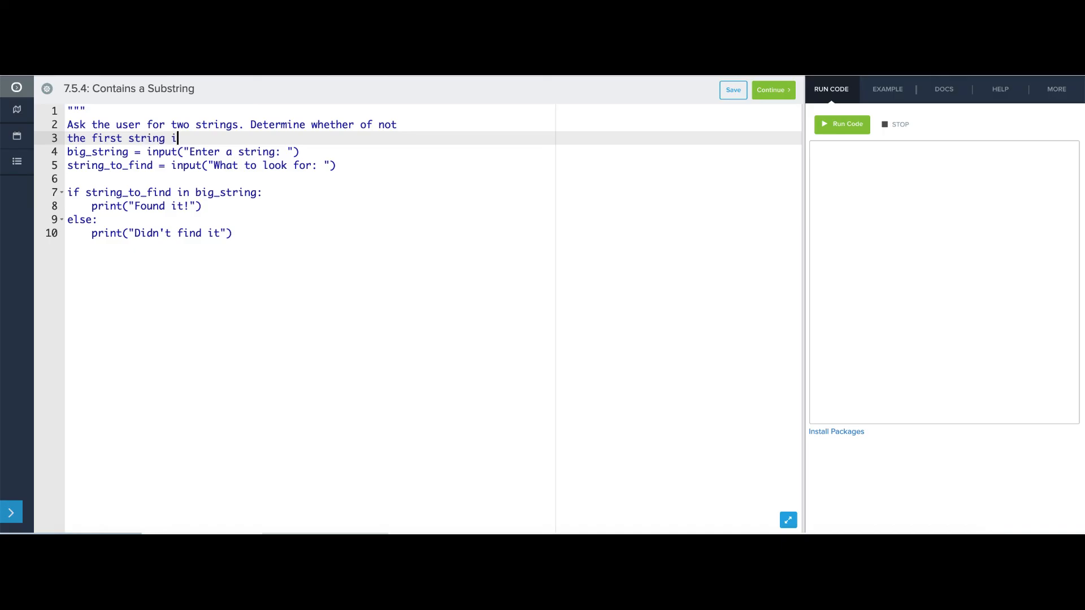